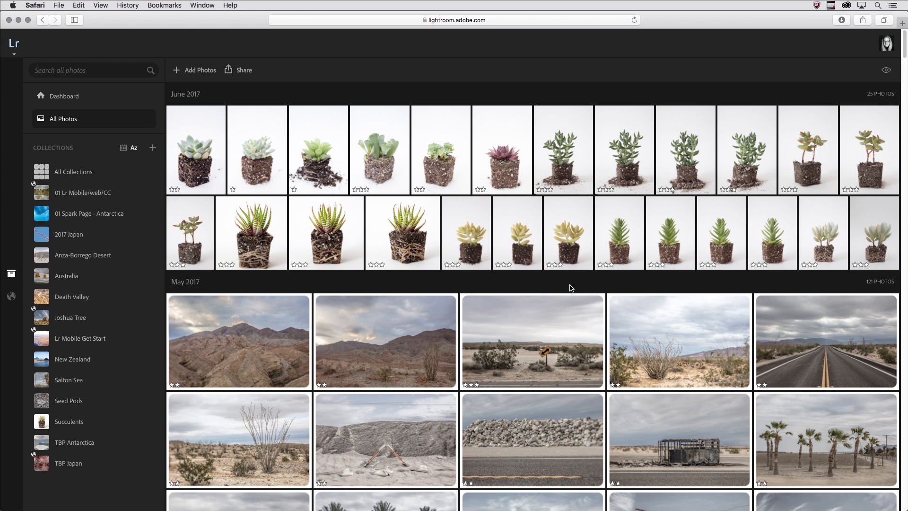
mouse_move(70, 318)
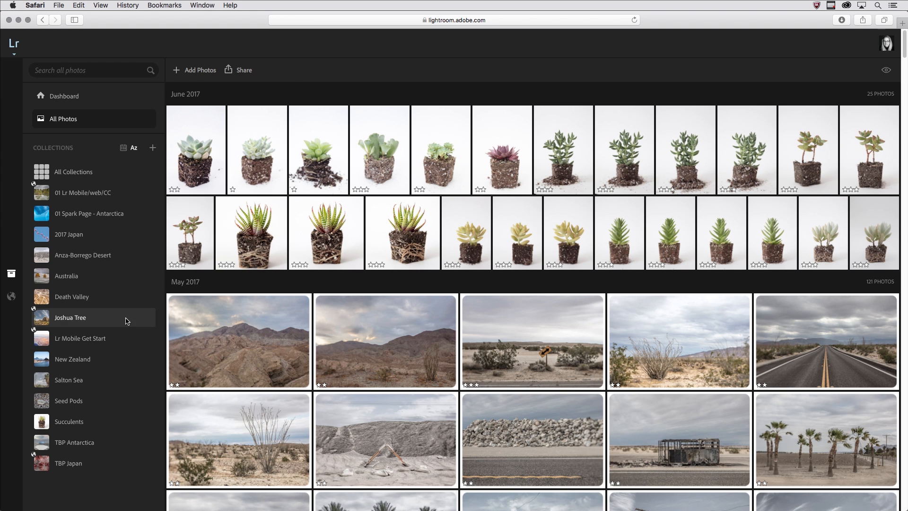
Open the Joshua Tree collection from the Collections panel
left_click(70, 317)
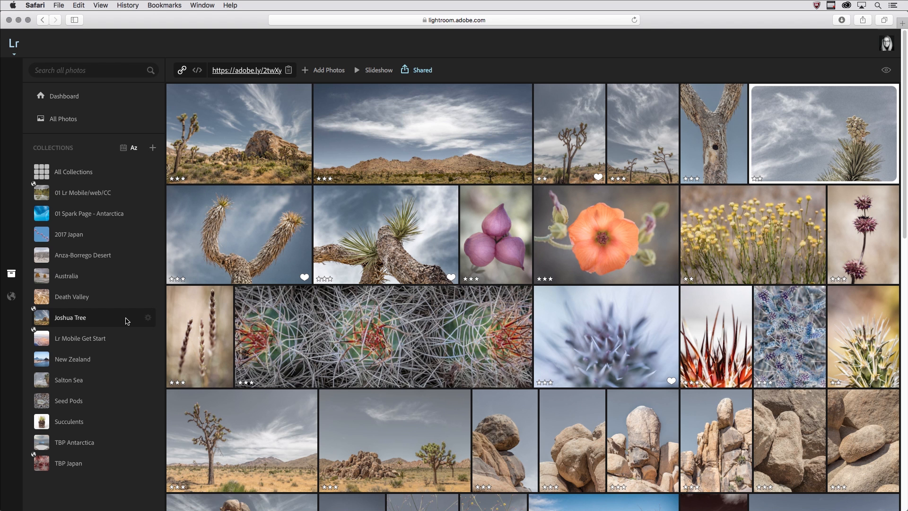
mouse_move(446, 82)
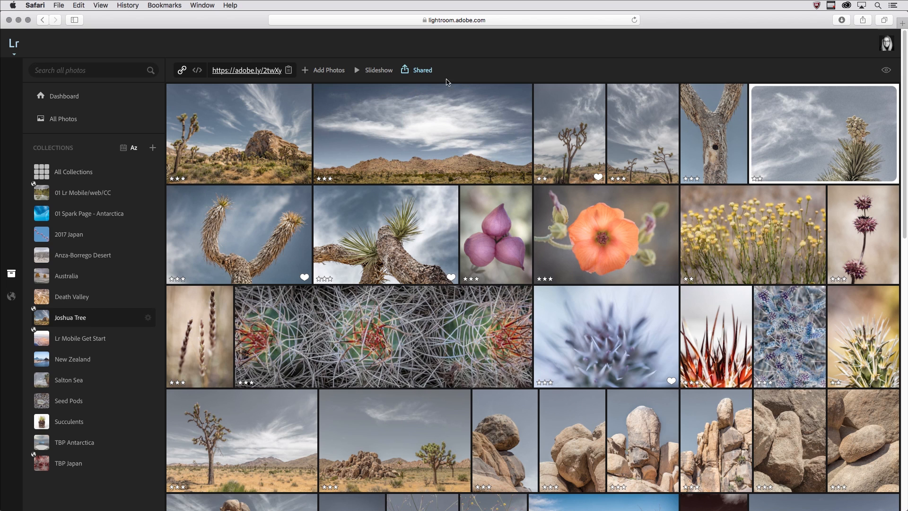
mouse_move(423, 83)
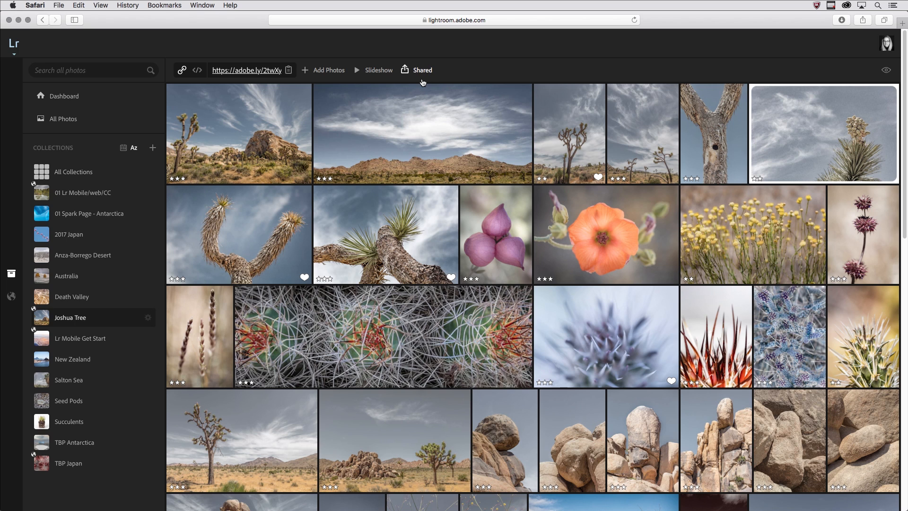
Bring up the sharing options for the Joshua Tree collection
left_click(422, 70)
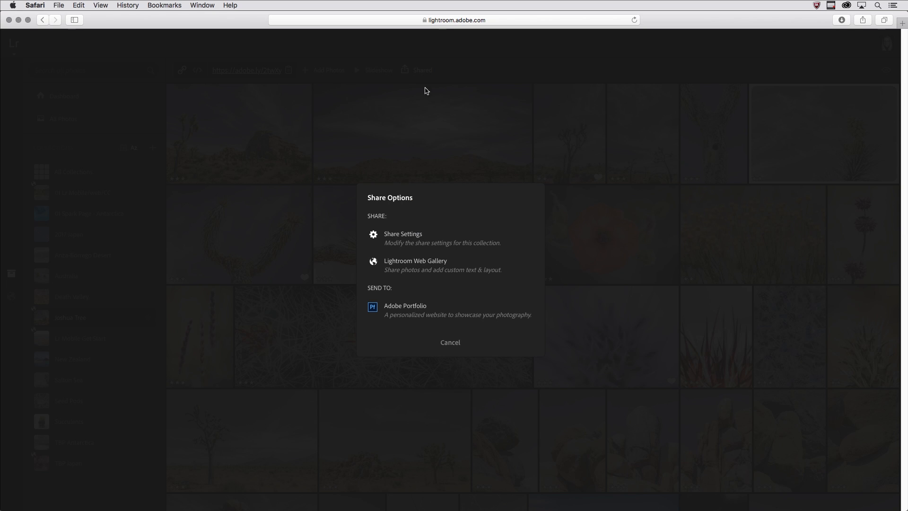
mouse_move(421, 223)
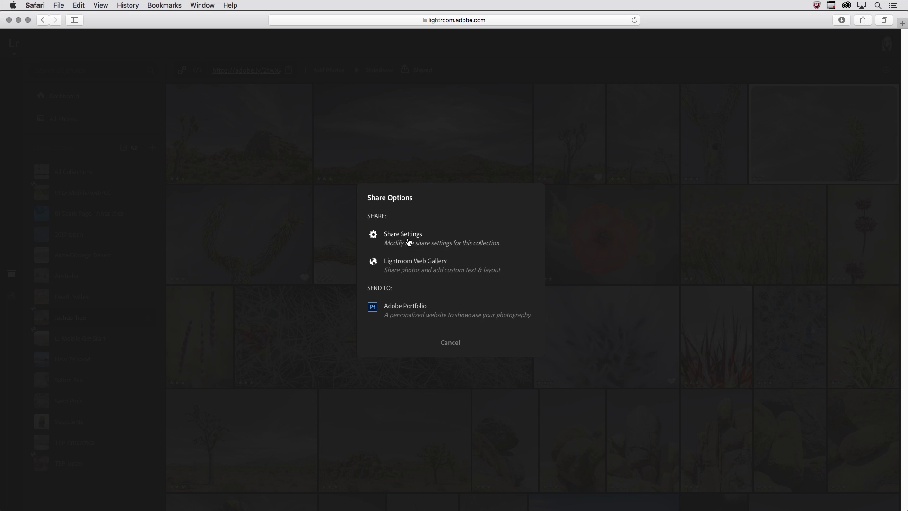
mouse_move(408, 266)
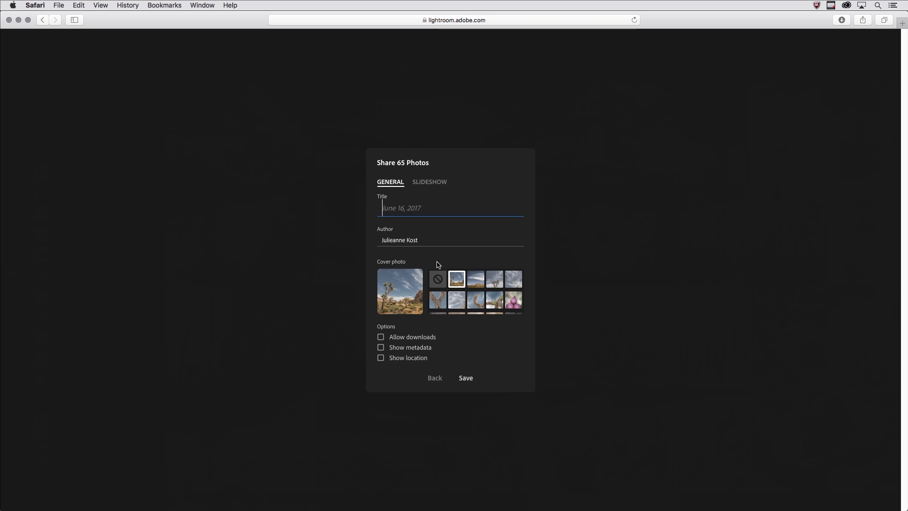
Title the gallery 'Joshua Tree', keep the desert rock landscape as cover, and save
type("Joshua")
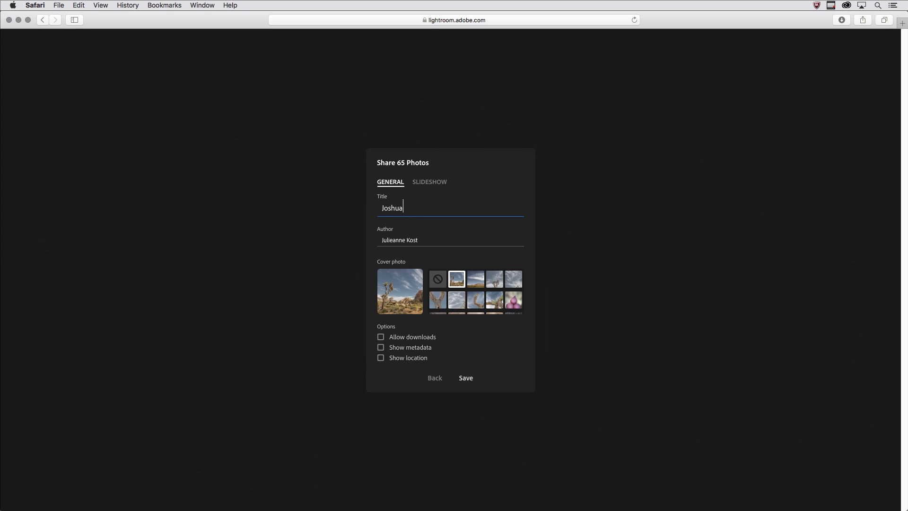
type("Tr")
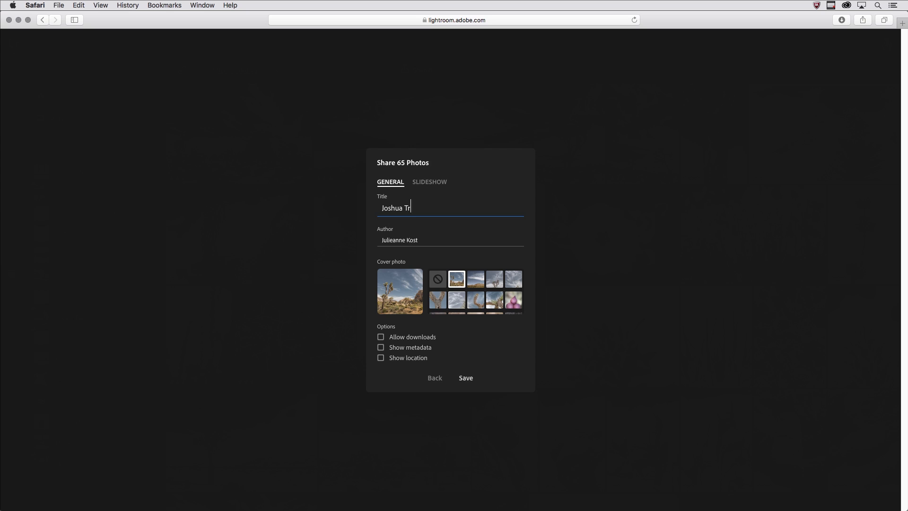
type("ee")
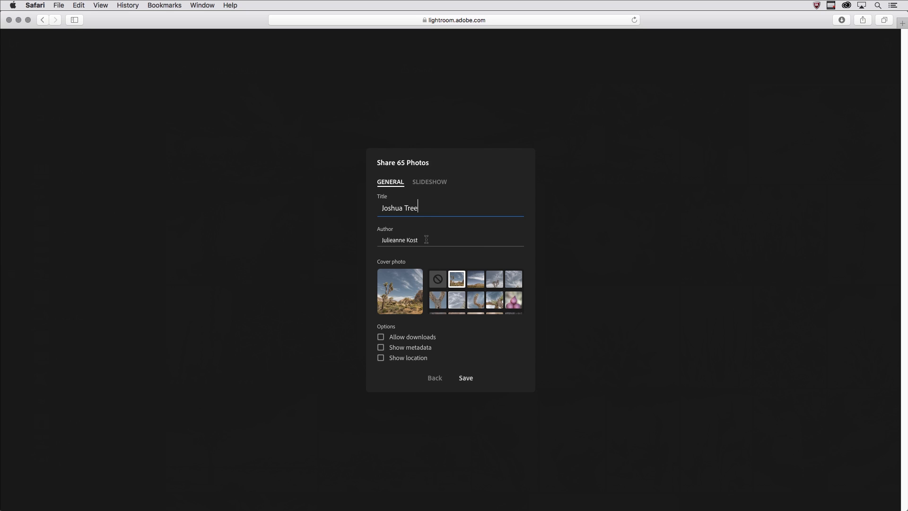
left_click(437, 301)
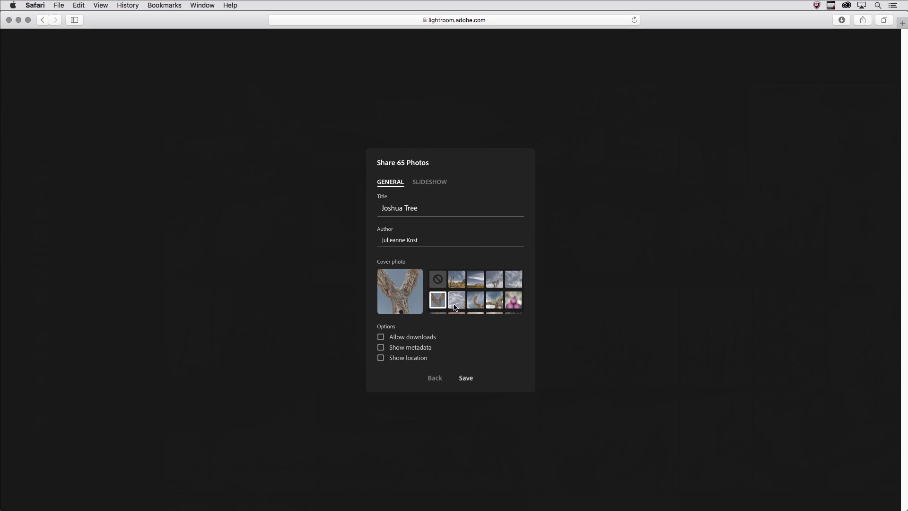
left_click(457, 279)
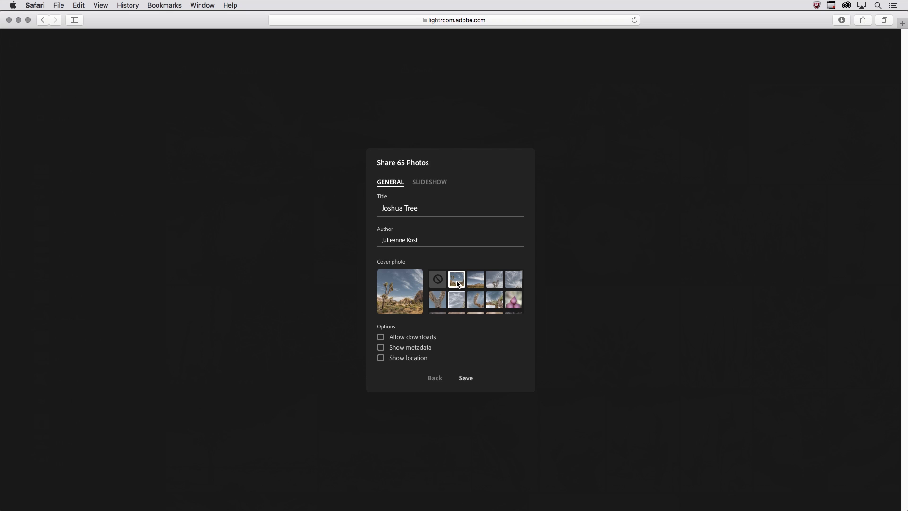
mouse_move(437, 349)
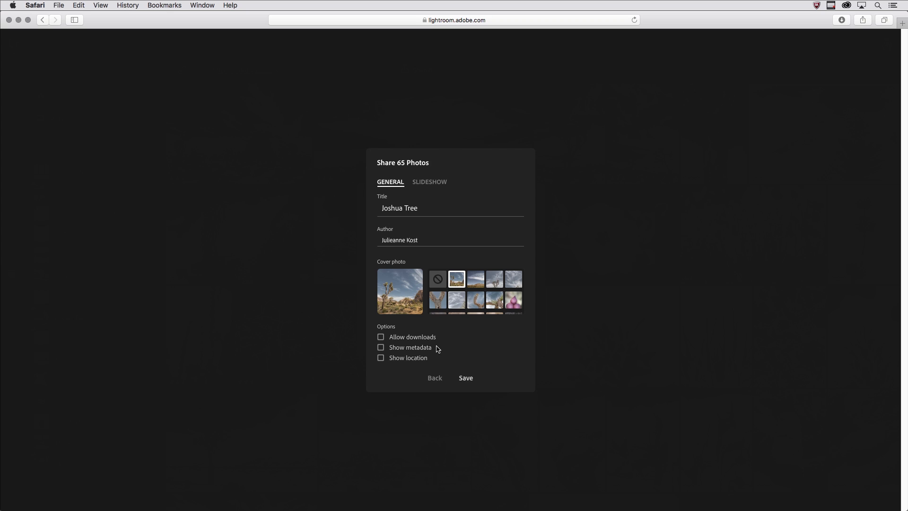
mouse_move(438, 360)
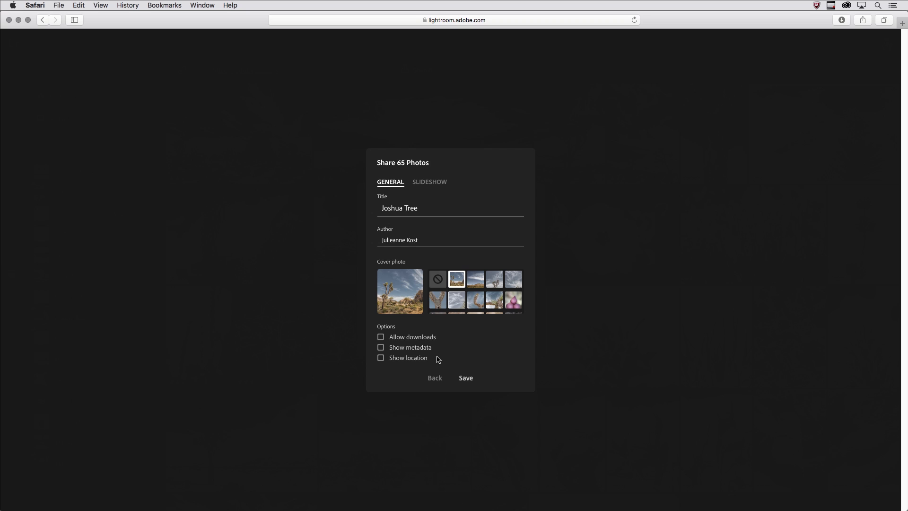
left_click(466, 377)
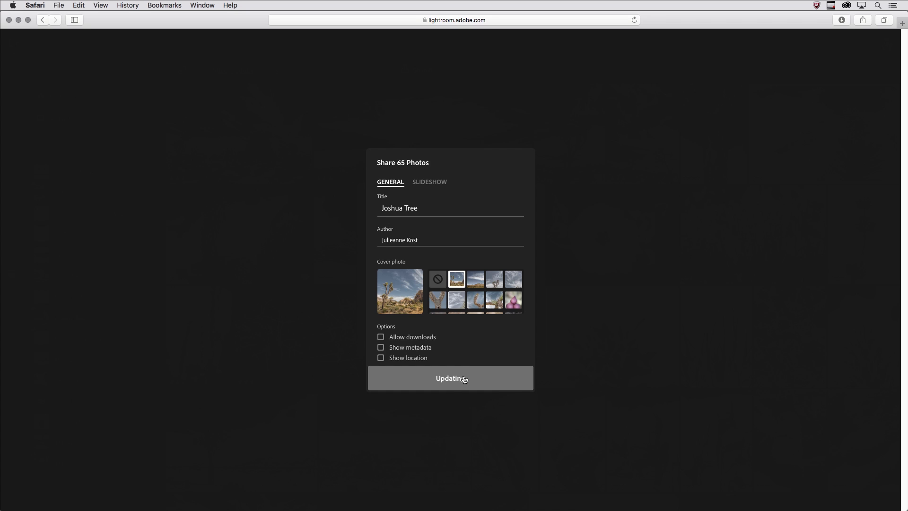
left_click(450, 377)
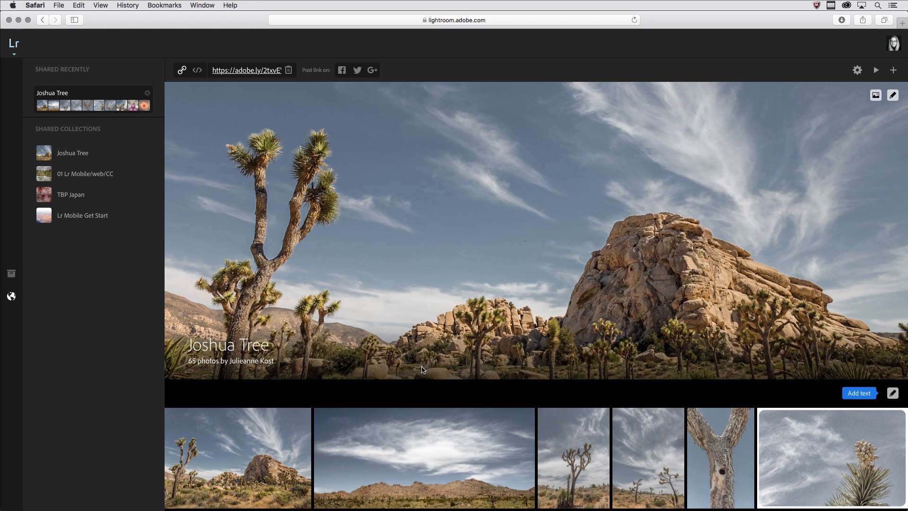
mouse_move(13, 274)
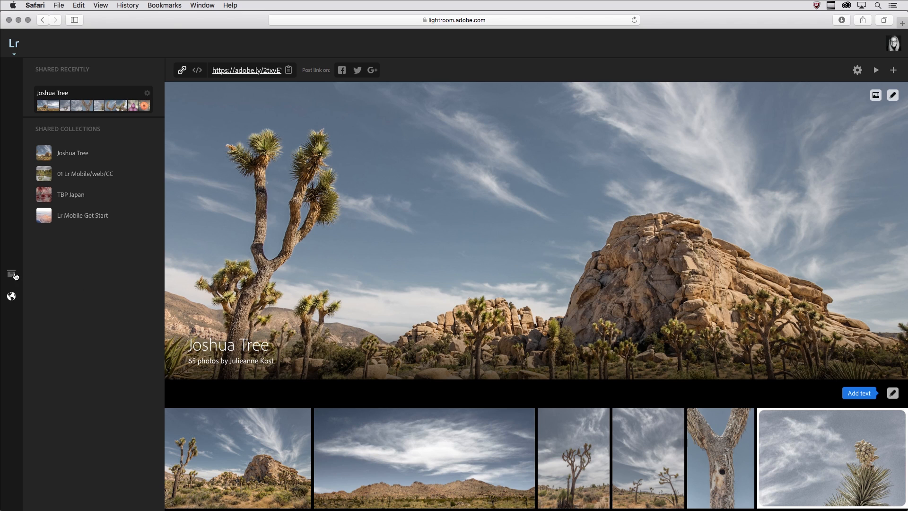
left_click(11, 276)
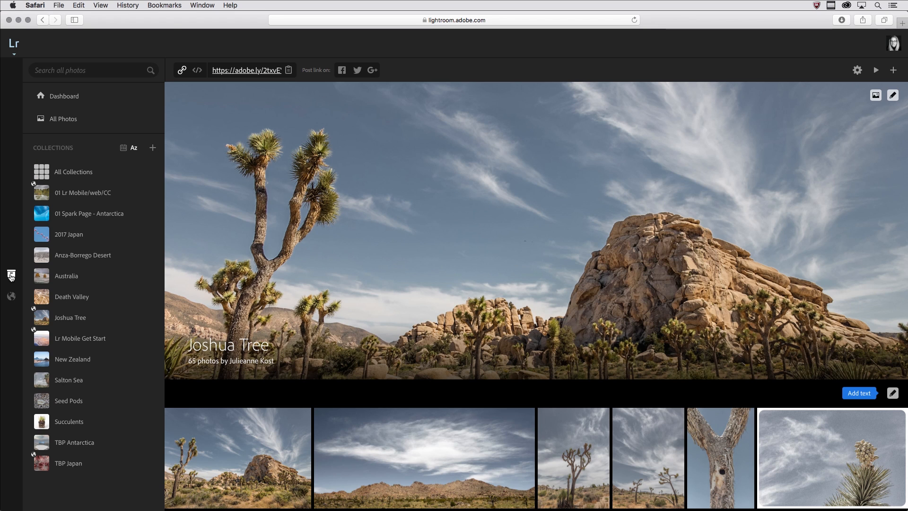
left_click(11, 297)
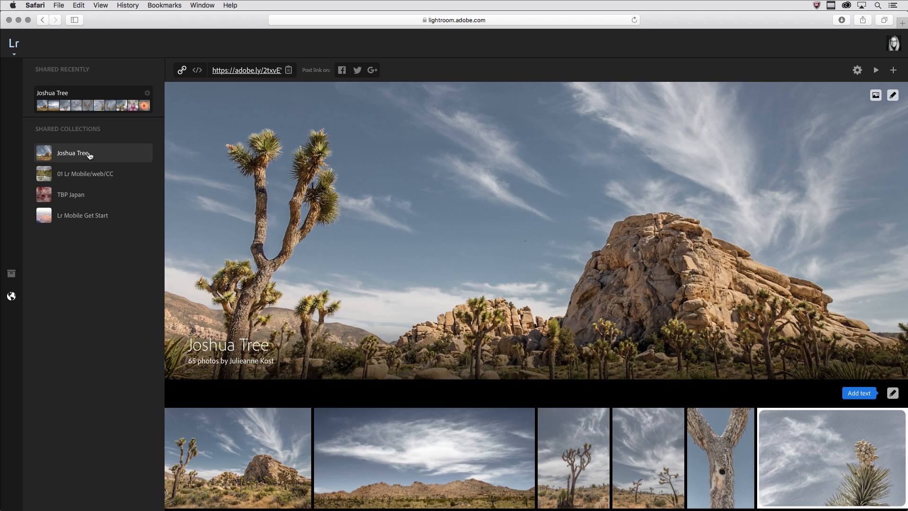
mouse_move(83, 180)
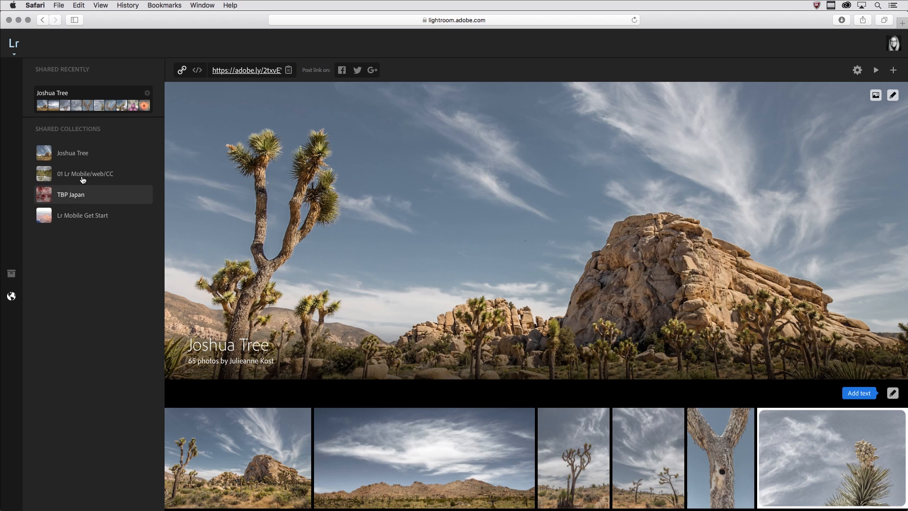
mouse_move(77, 96)
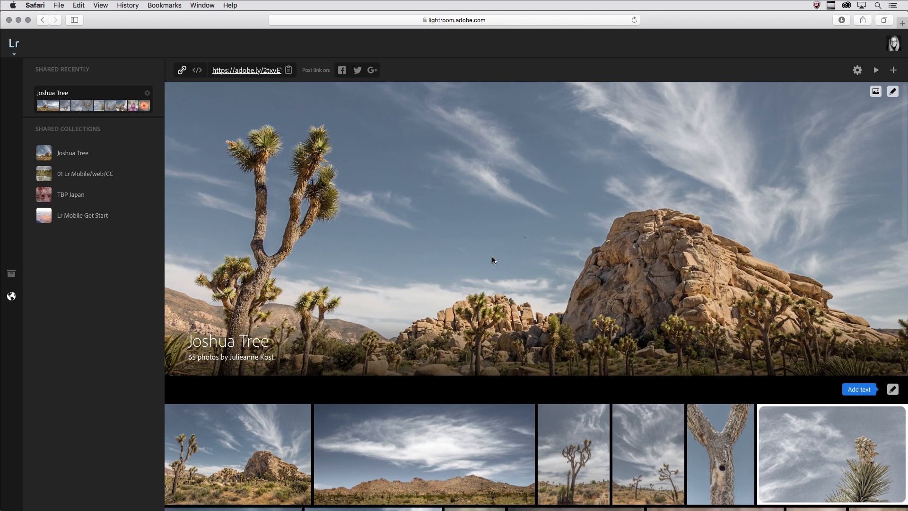
scroll("down", 3)
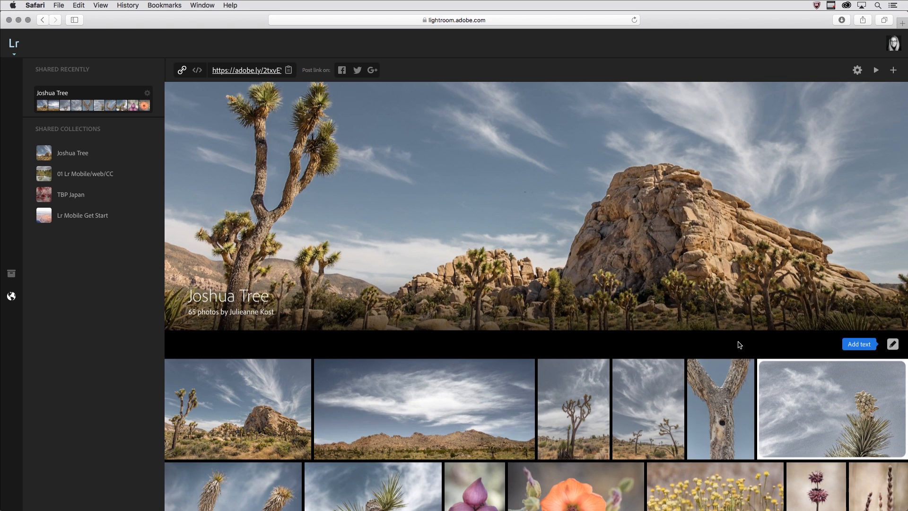
left_click(859, 344)
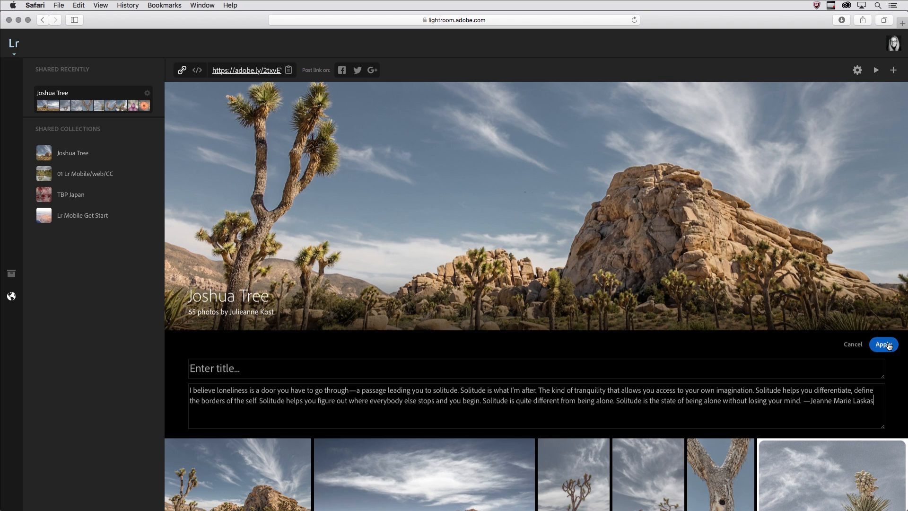
Apply the Jeanne Marie Laskas solitude quote beneath the banner, then scroll down
left_click(882, 344)
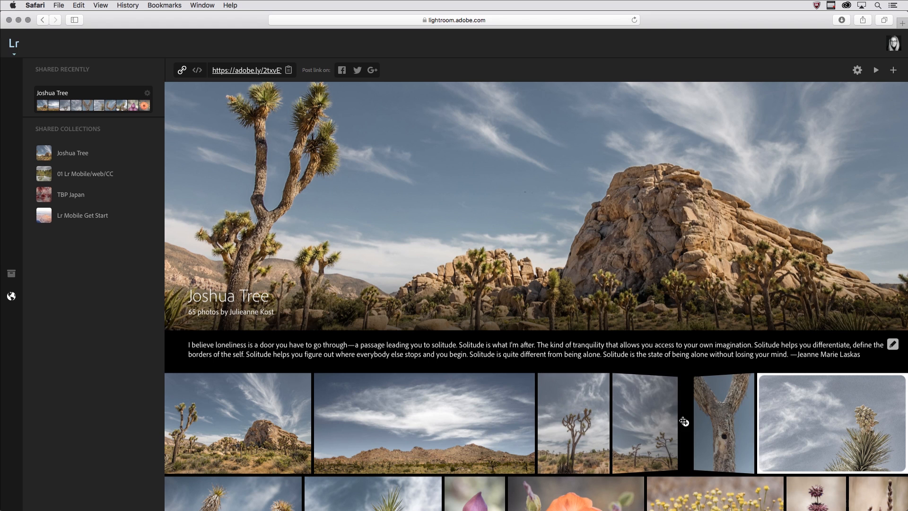
scroll("down", 3)
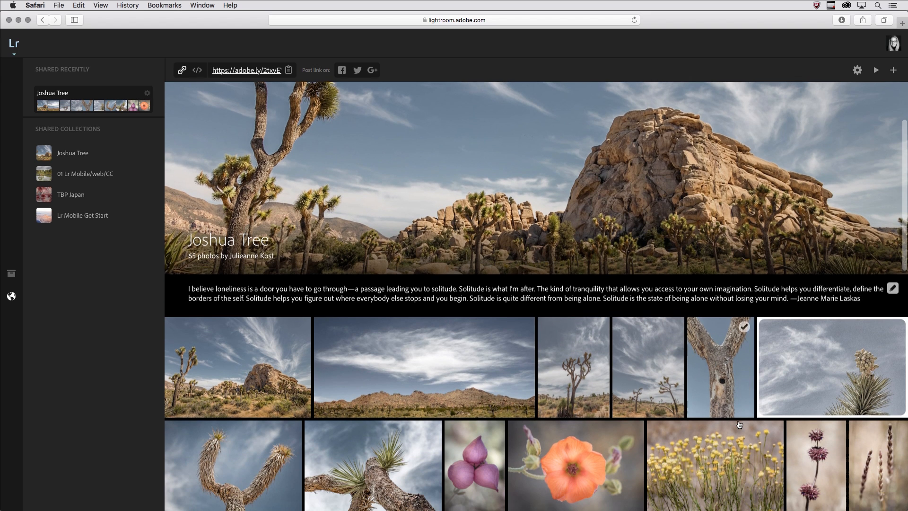
Add landscape, plant and rock section breaks and move the pale yucca photo among the plants
scroll("down", 3)
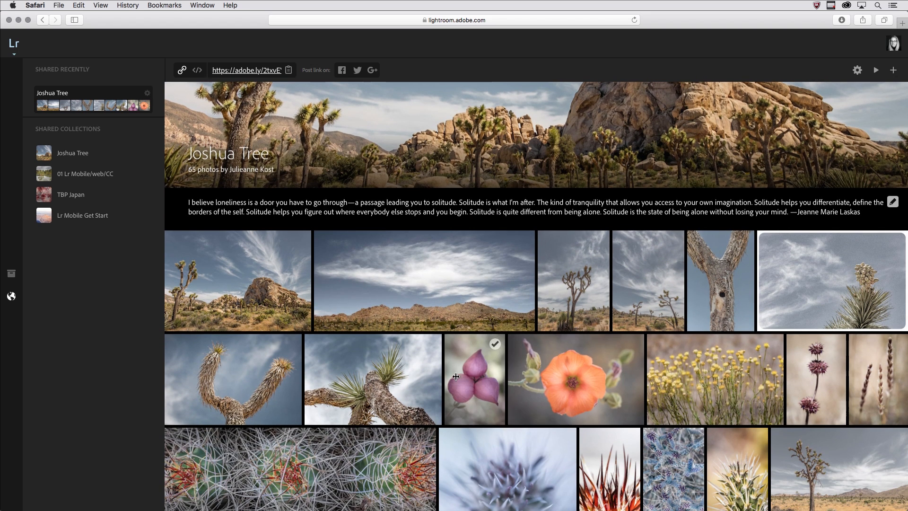
mouse_move(409, 383)
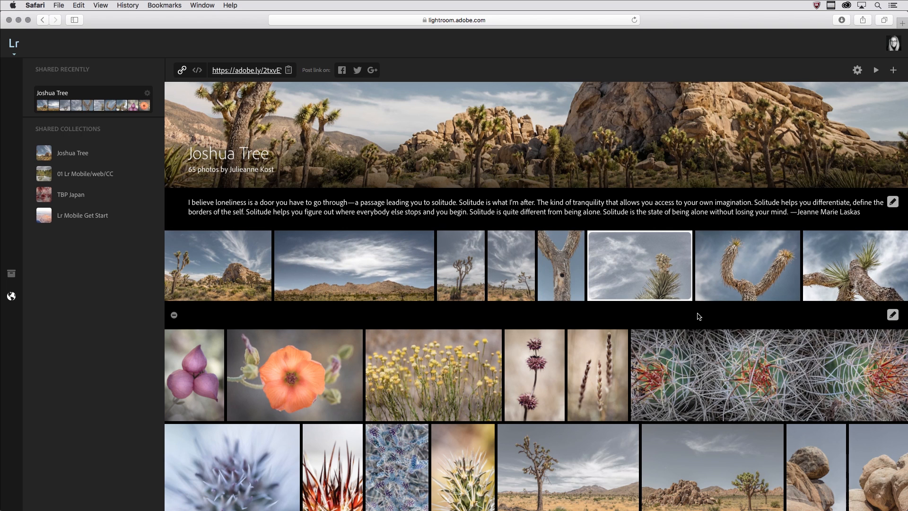
mouse_move(830, 323)
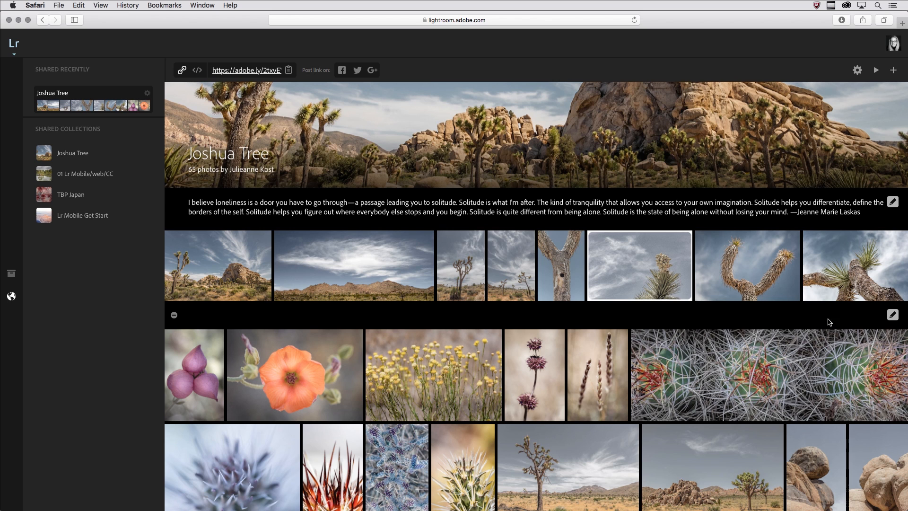
mouse_move(766, 376)
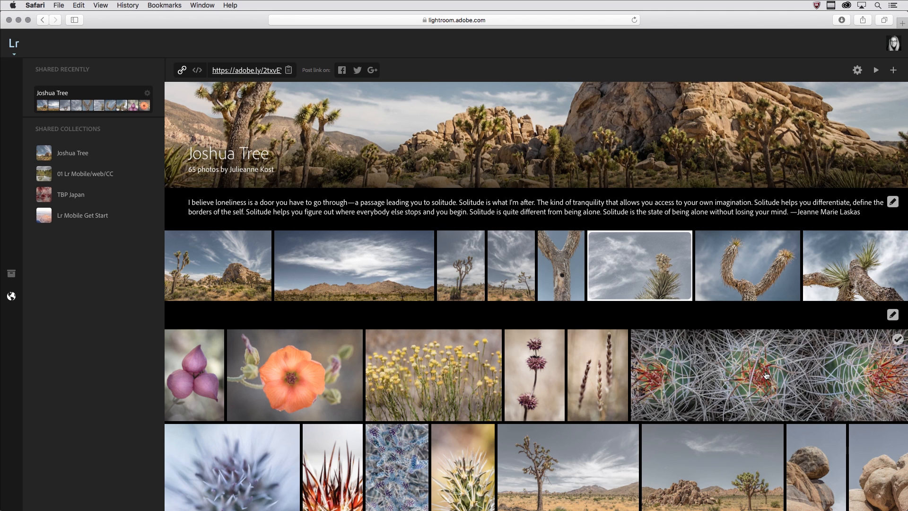
scroll("down", 3)
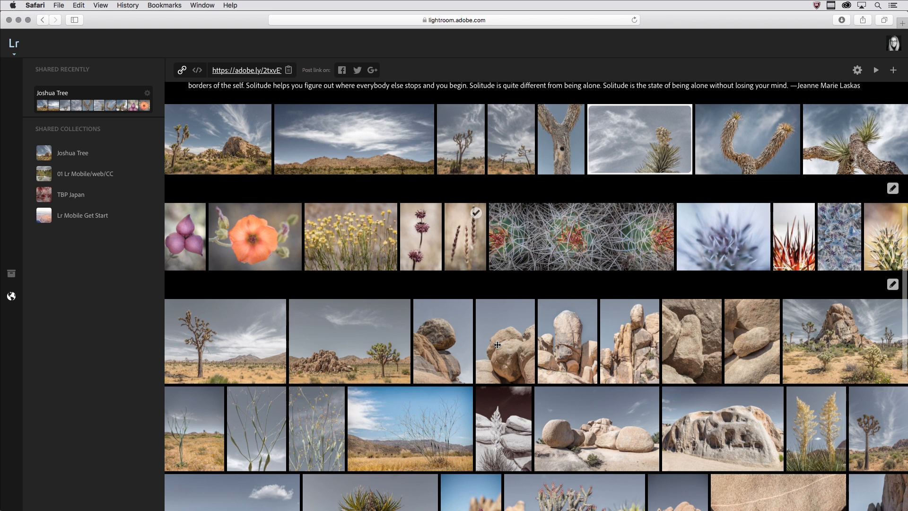
mouse_move(817, 430)
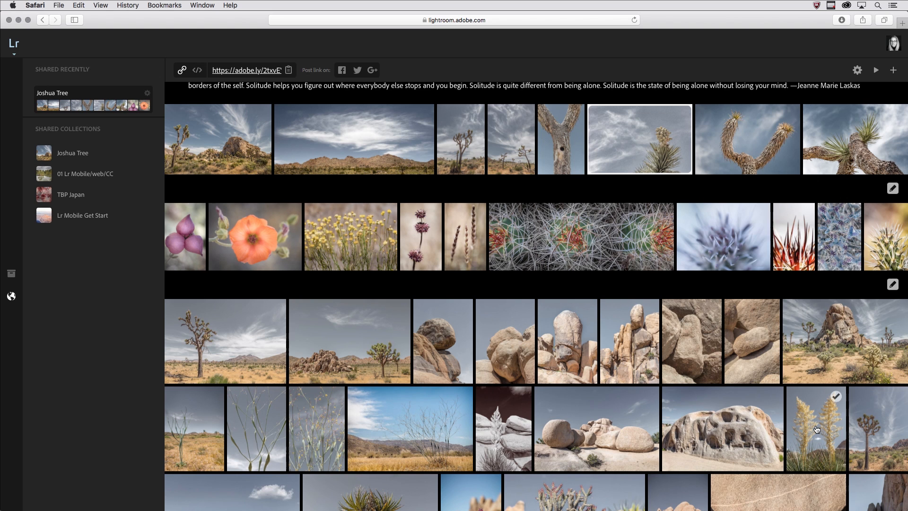
left_click(816, 428)
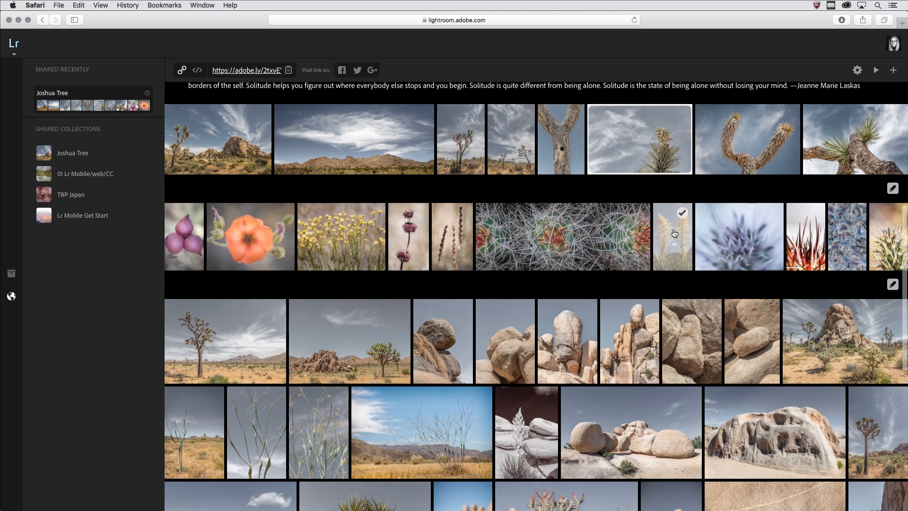
mouse_move(672, 235)
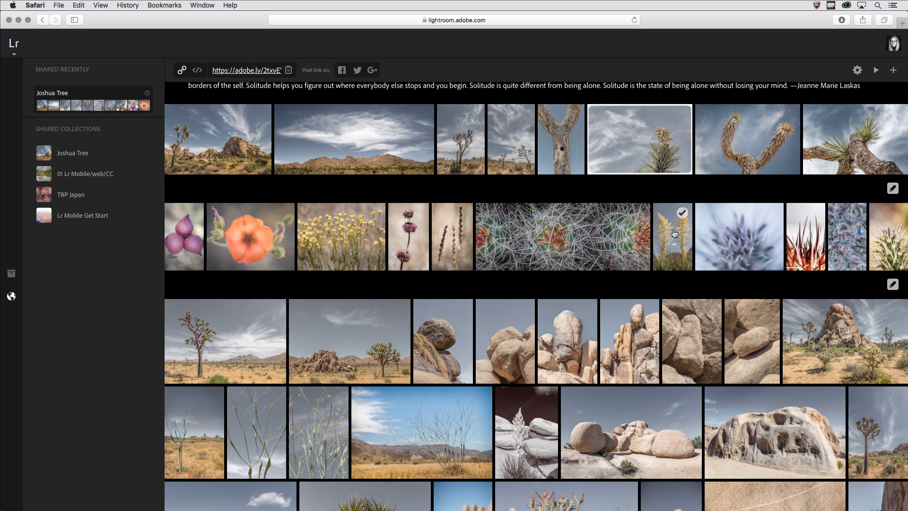
scroll("up", 3)
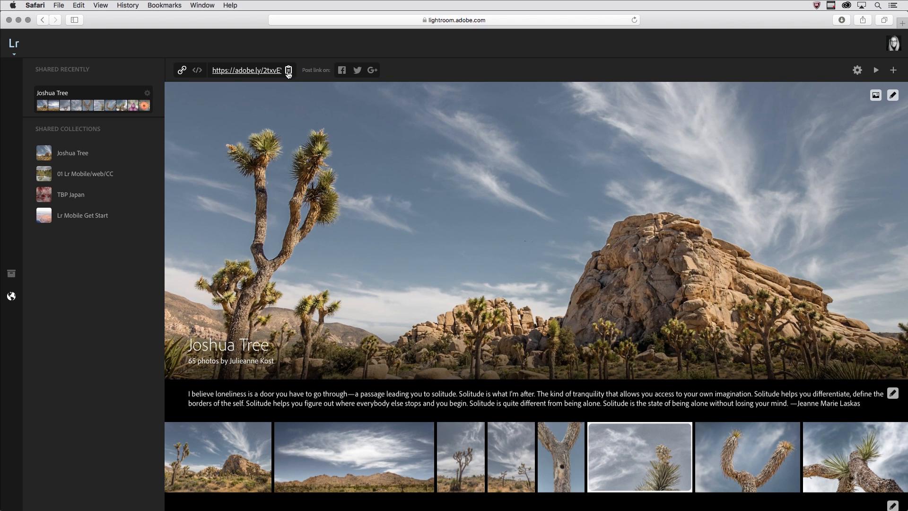
mouse_move(246, 70)
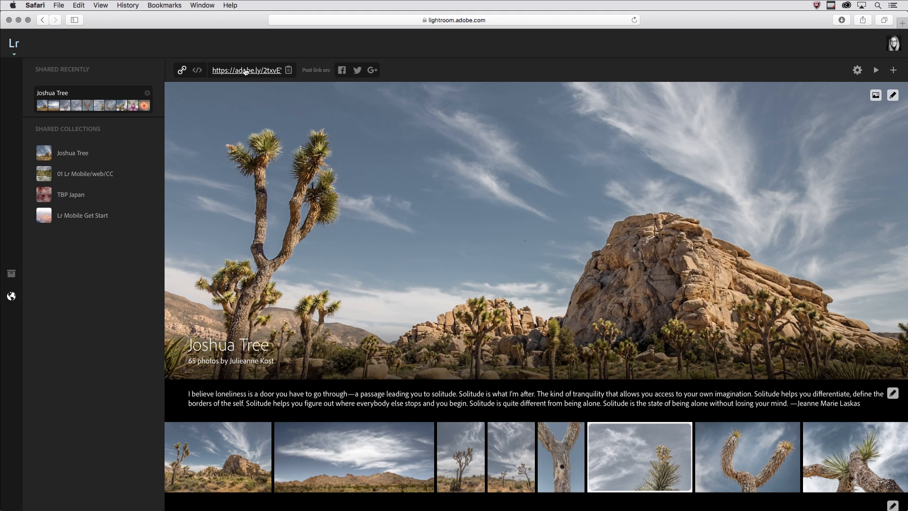
Replace the short share link with the gallery's embed code
left_click(196, 70)
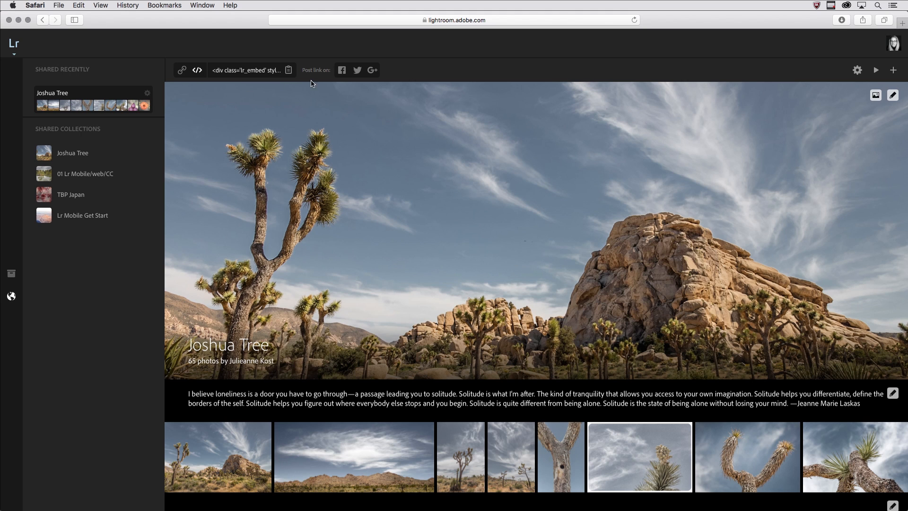
mouse_move(340, 85)
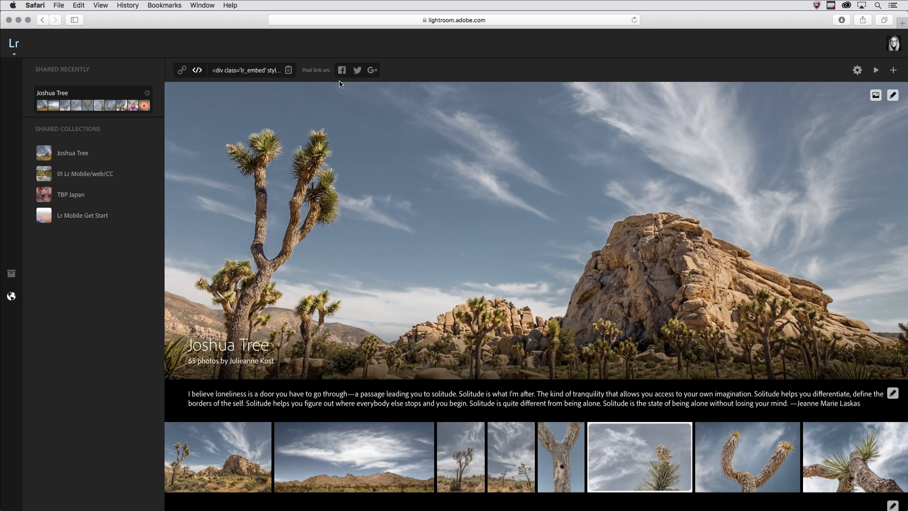
mouse_move(407, 74)
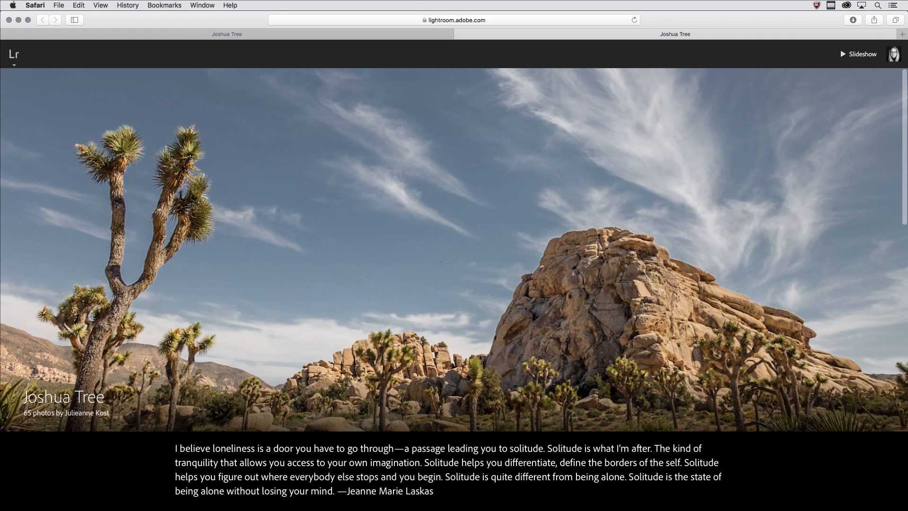
Scroll the public gallery in the new tab, view the cover photo full size, then close it
scroll("down", 3)
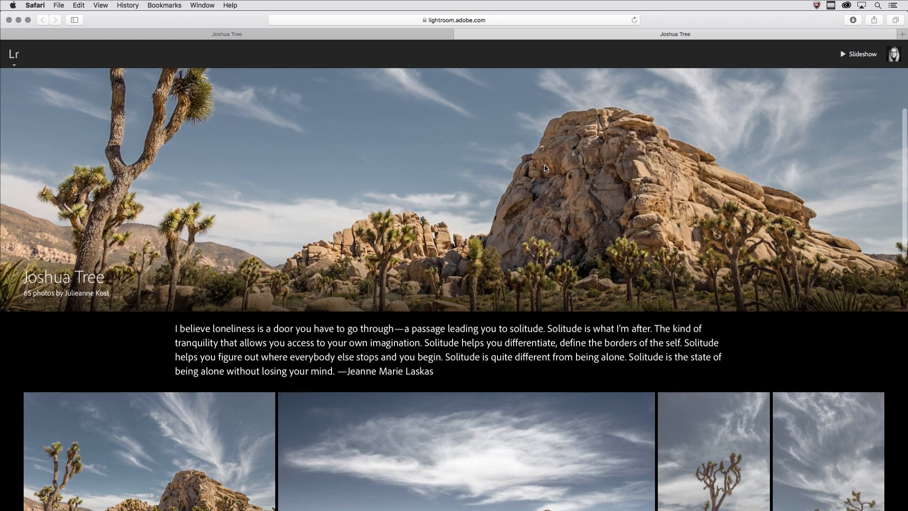
scroll("down", 3)
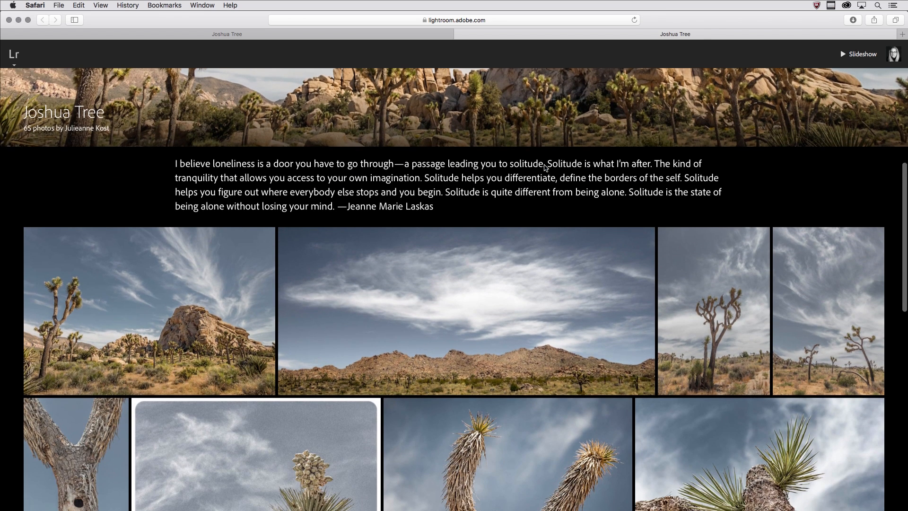
left_click(148, 310)
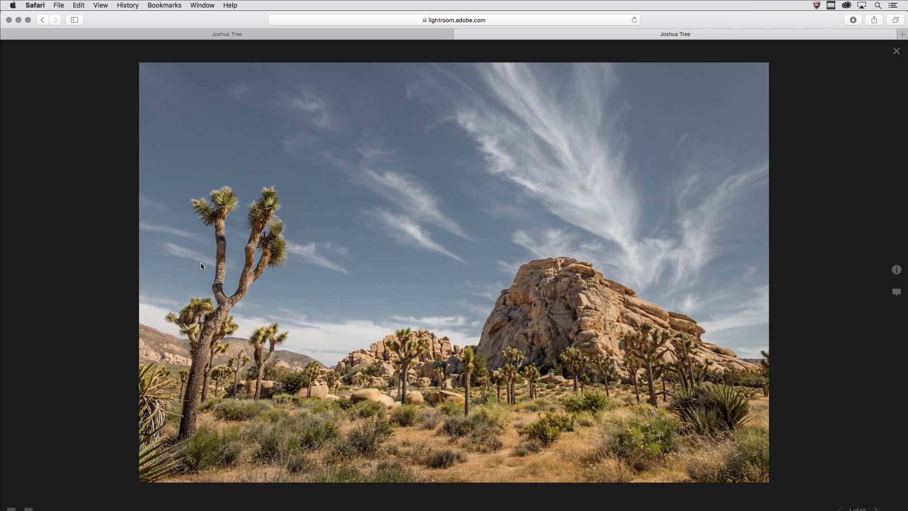
mouse_move(343, 245)
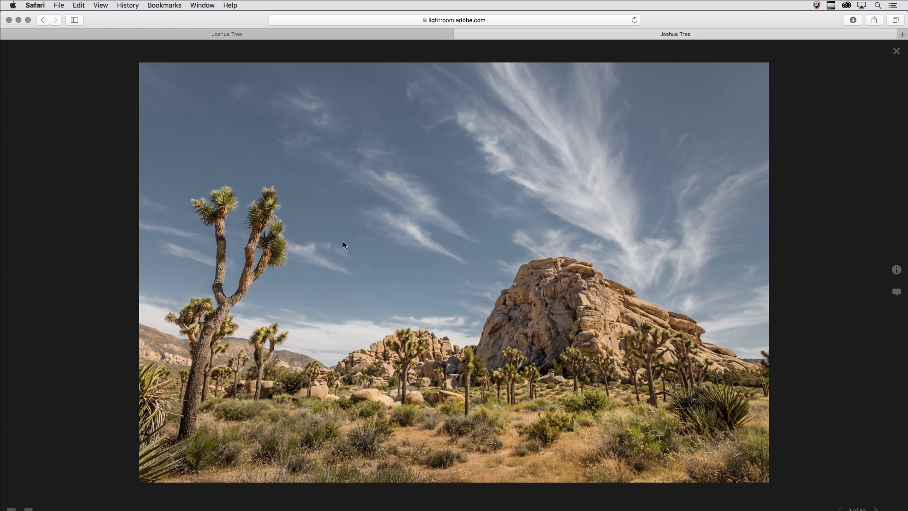
mouse_move(883, 63)
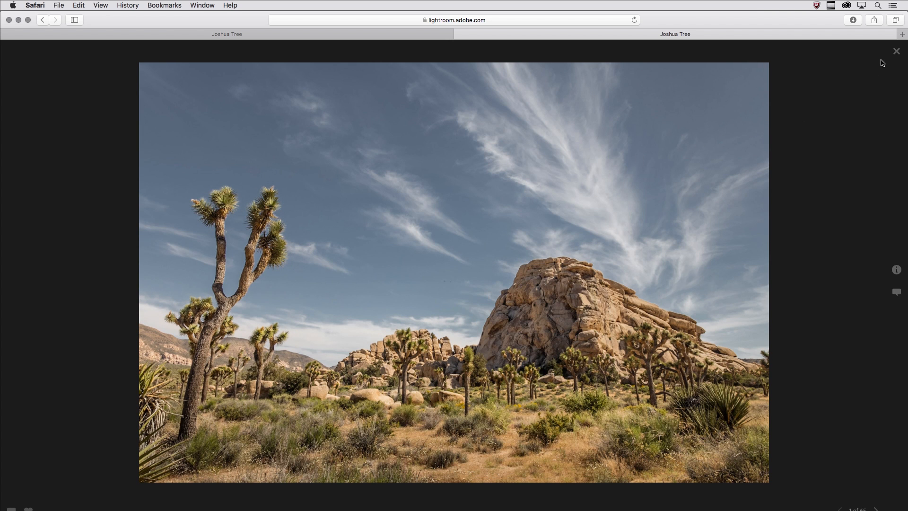
left_click(897, 51)
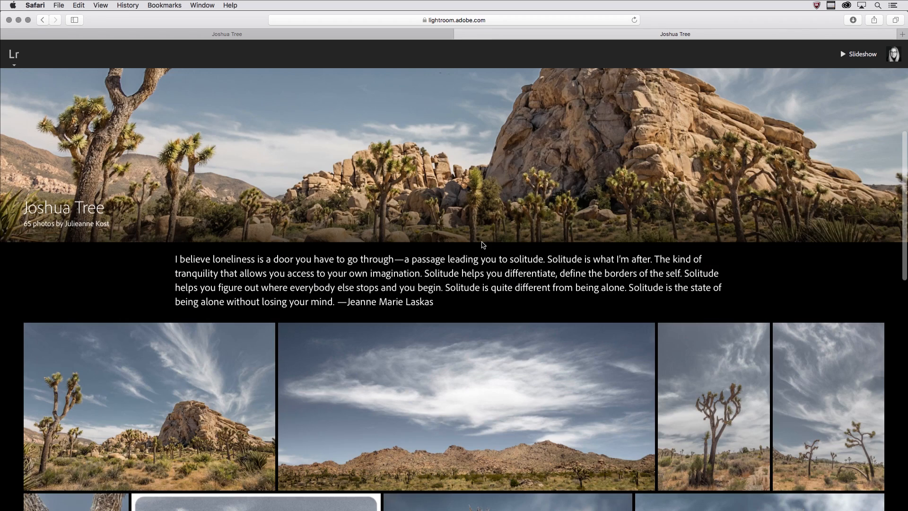